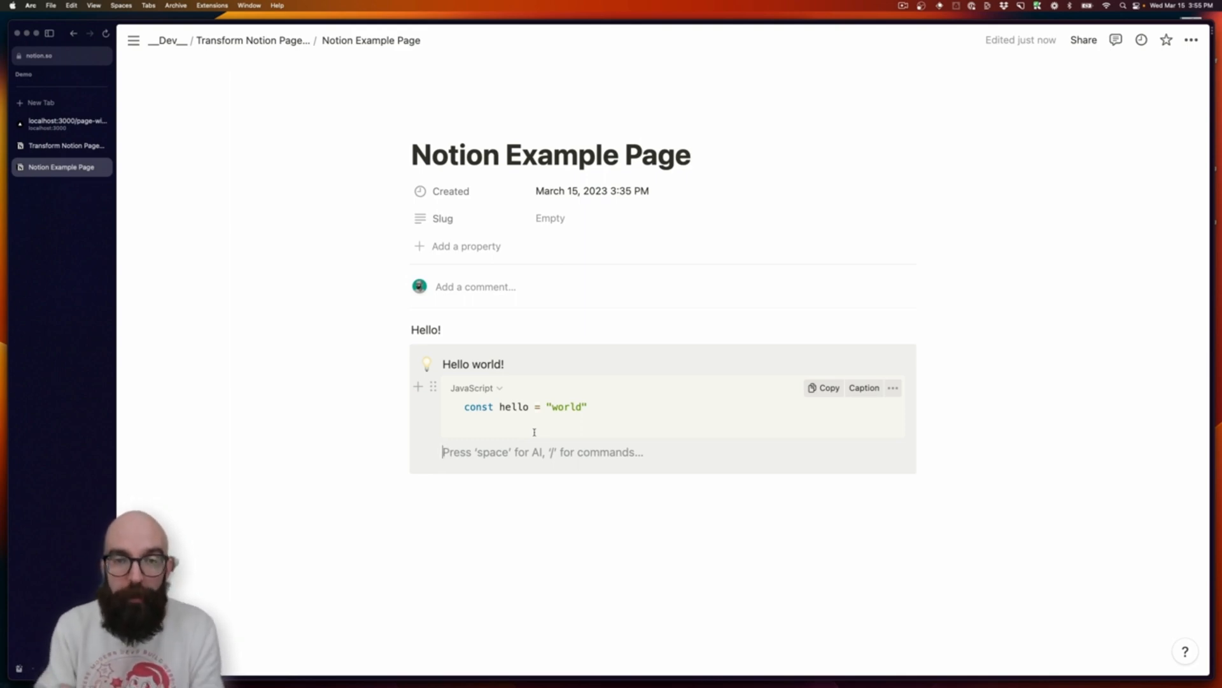
pyautogui.click(67, 120)
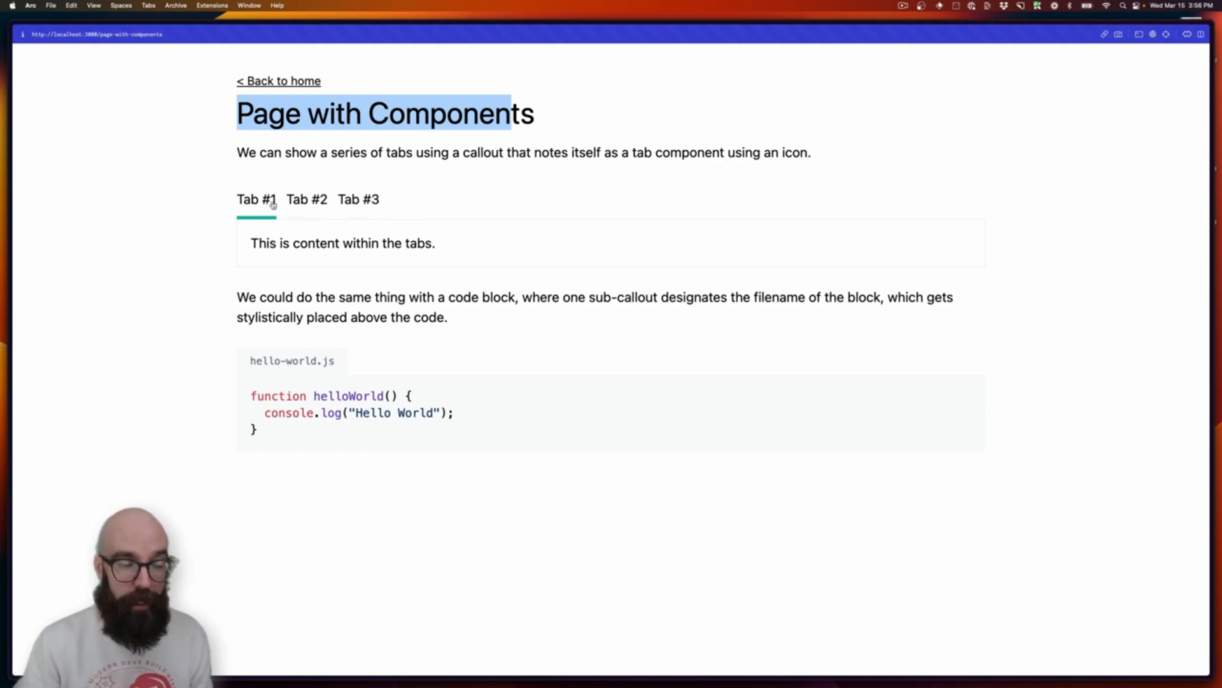
pyautogui.click(307, 199)
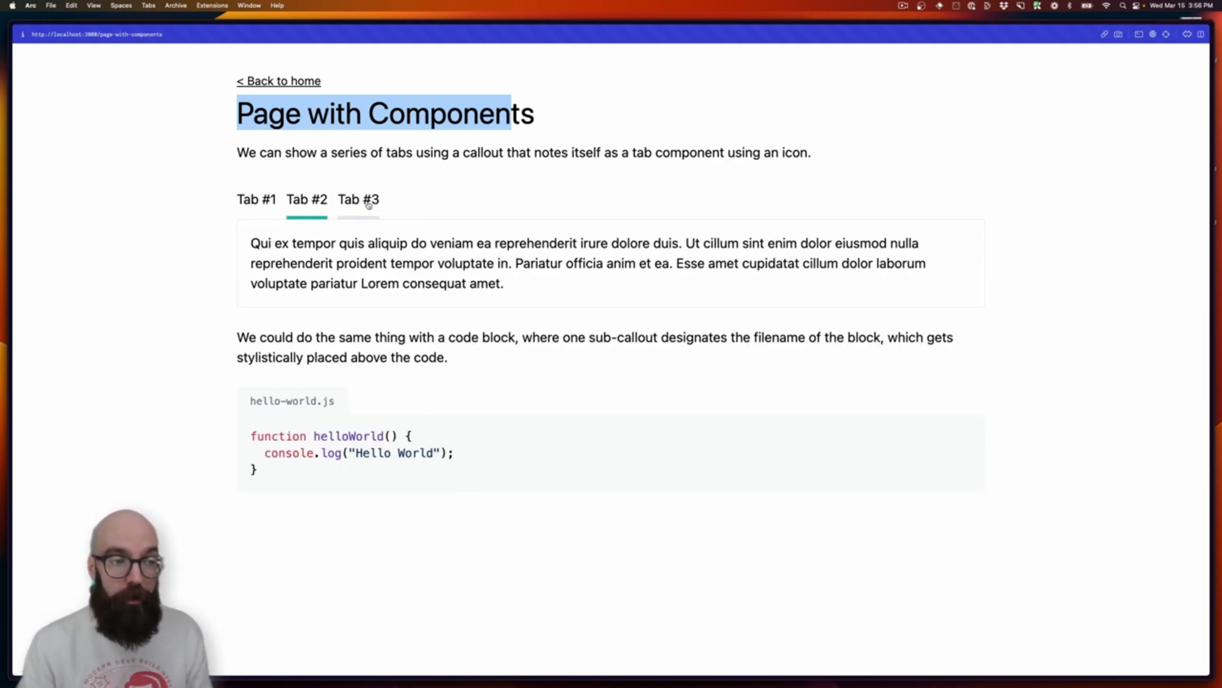
pyautogui.click(257, 199)
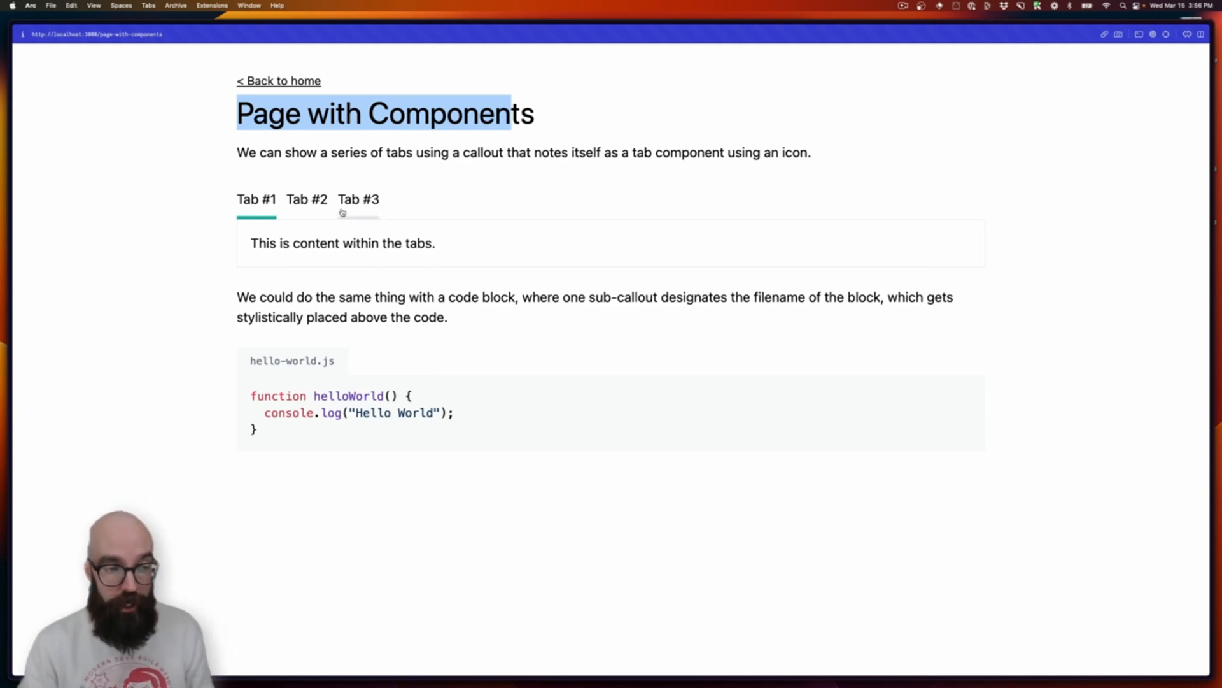
pyautogui.moveTo(354, 438)
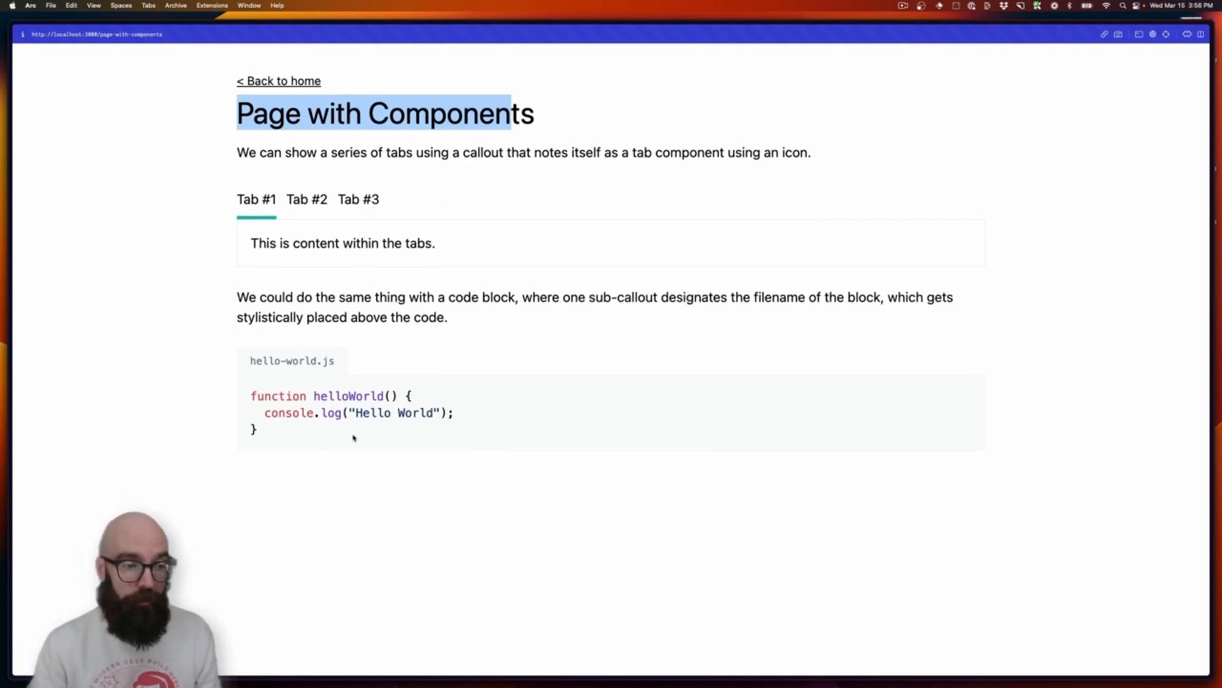
pyautogui.moveTo(343, 425)
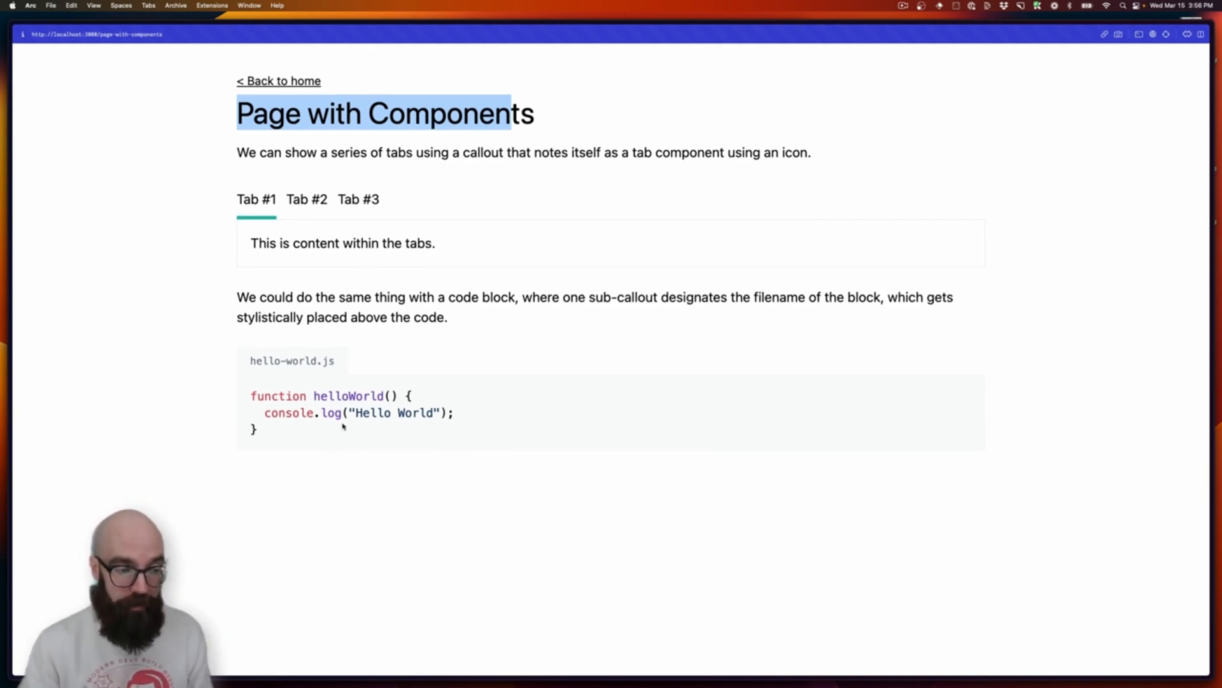
pyautogui.doubleClick(292, 360)
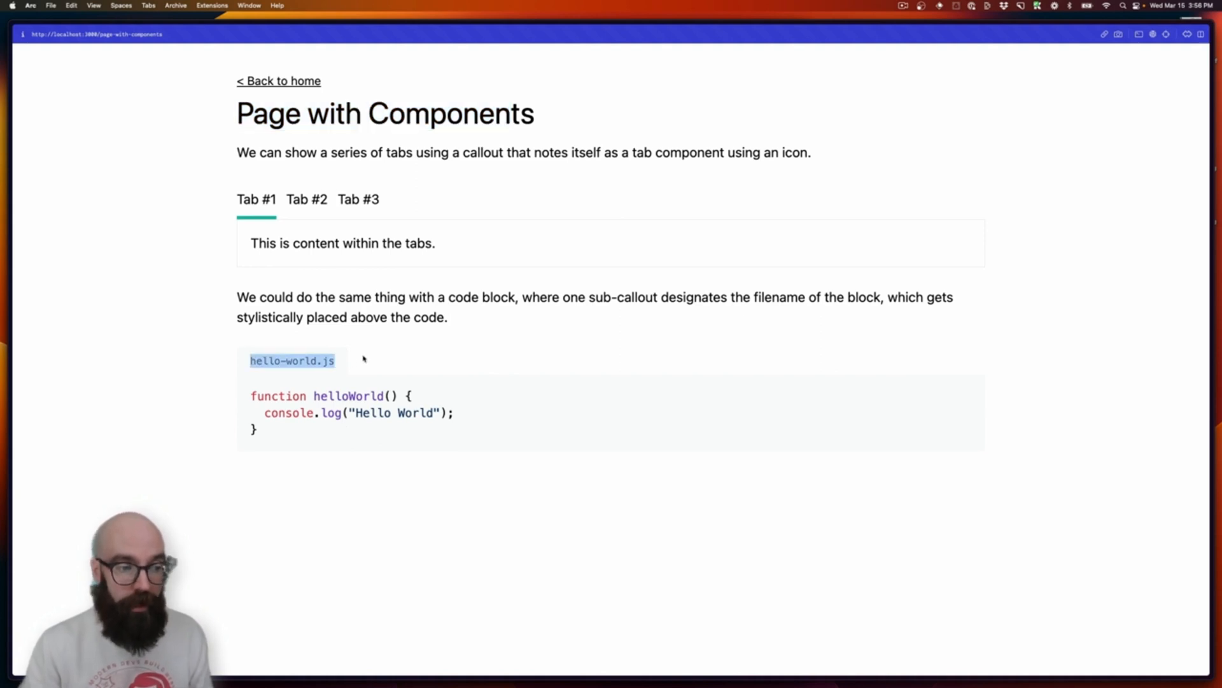
pyautogui.moveTo(419, 348)
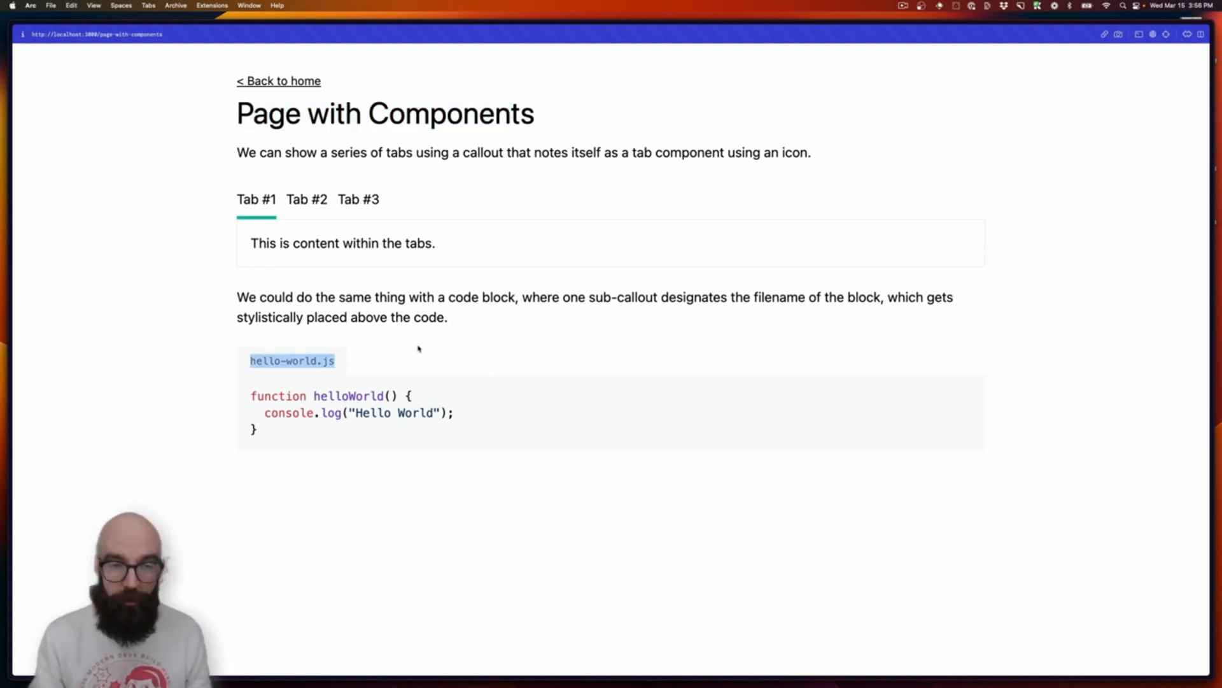